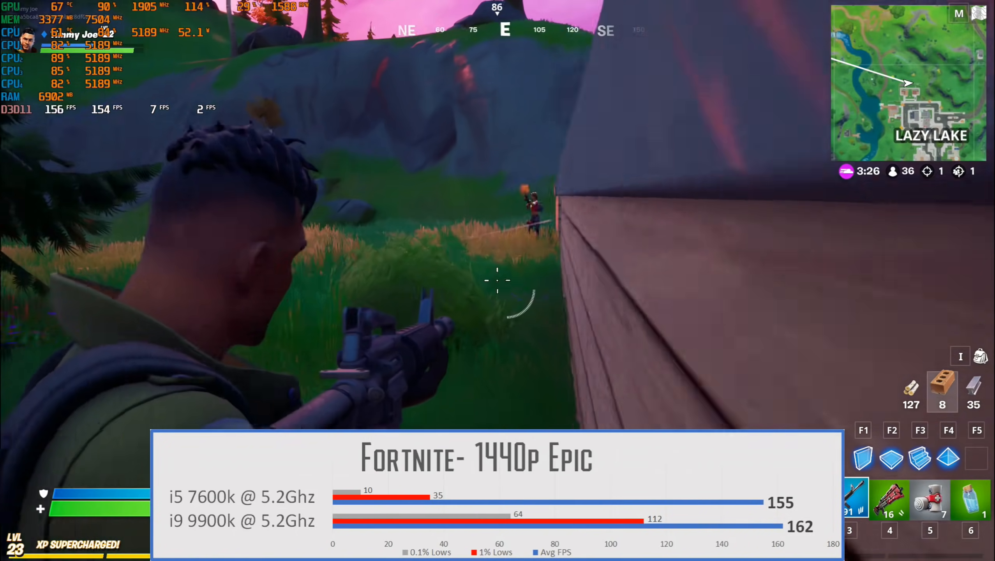
- Fire the assault rifle at the enemy in the grass by the wooden wall for a second elimination
left_click(494, 282)
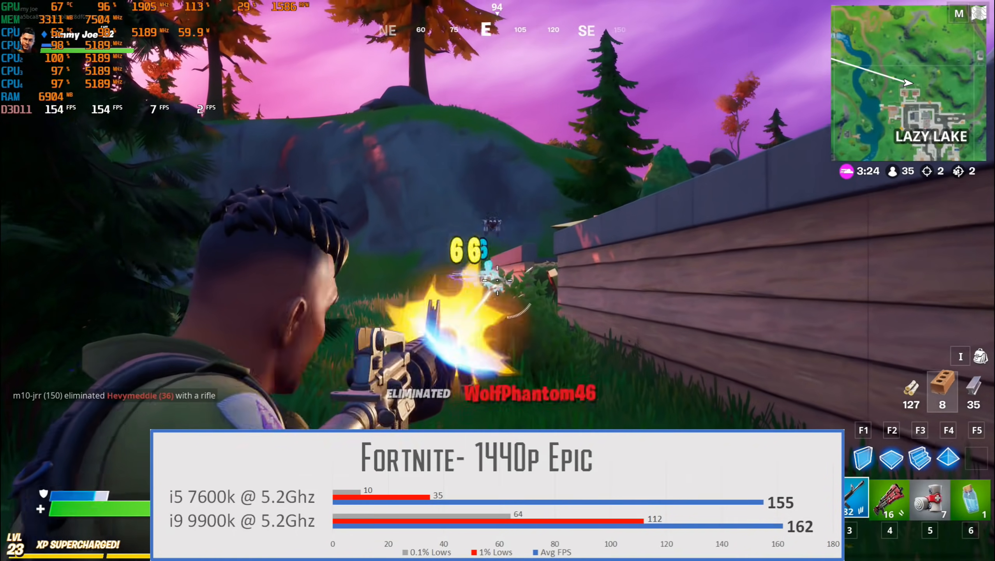